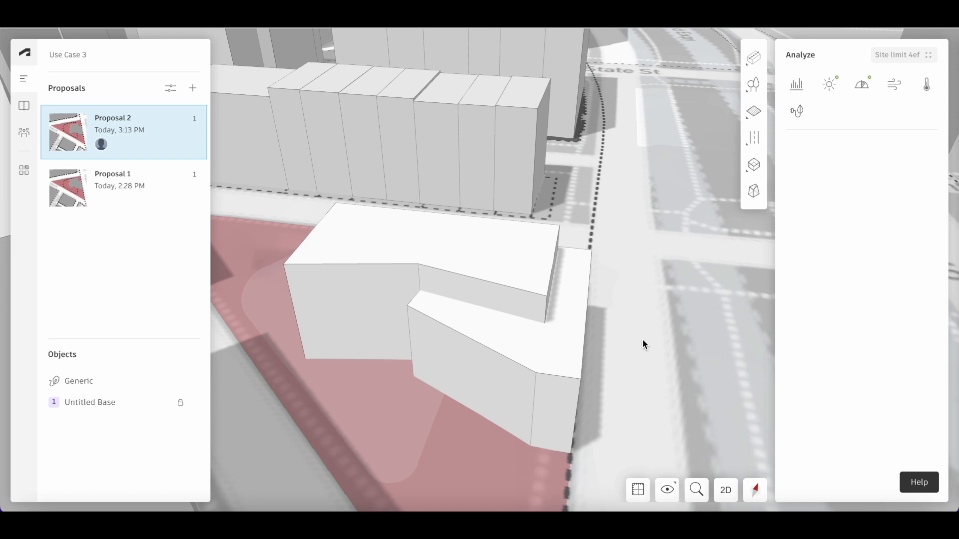
pyautogui.moveTo(585, 336)
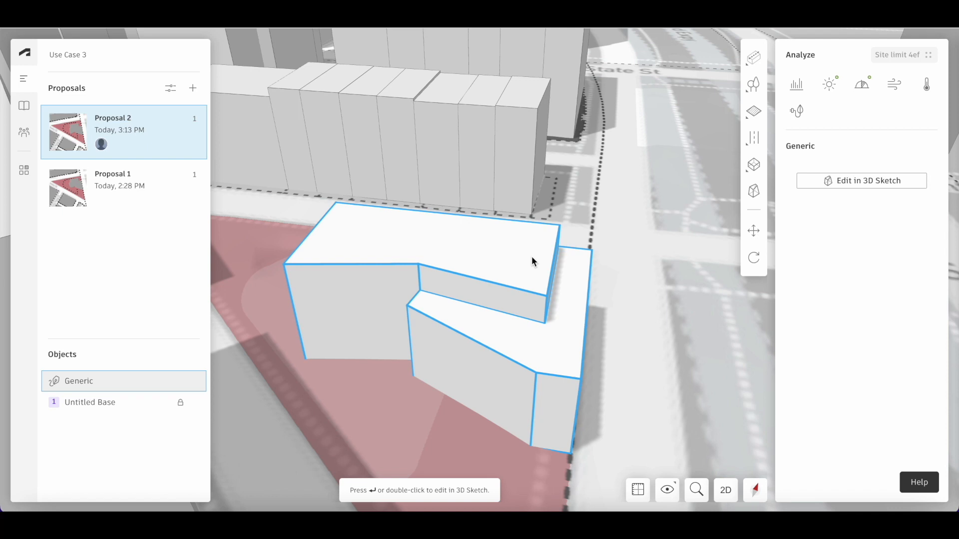
pyautogui.moveTo(860, 180)
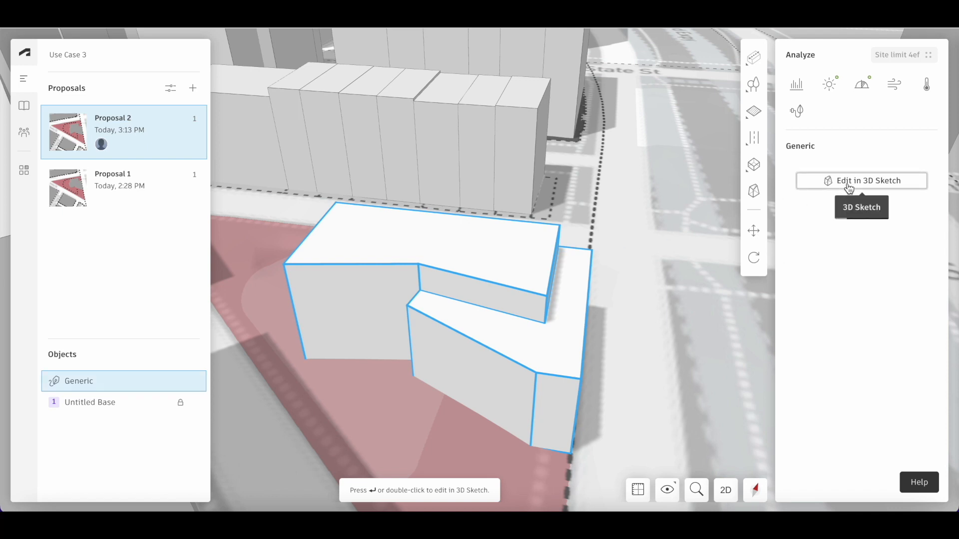
# Start Edit in 3D Sketch and confirm converting the imported building object.
pyautogui.click(861, 180)
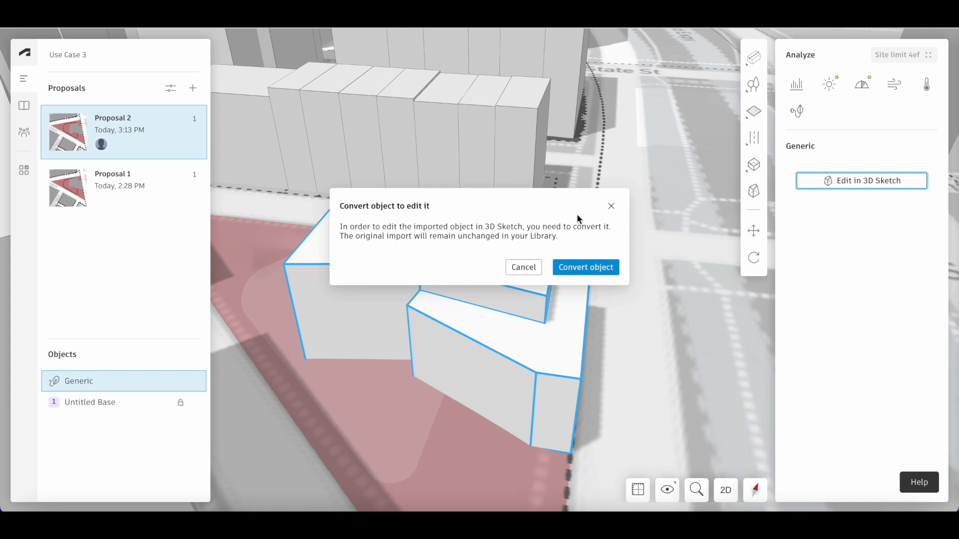
pyautogui.moveTo(565, 246)
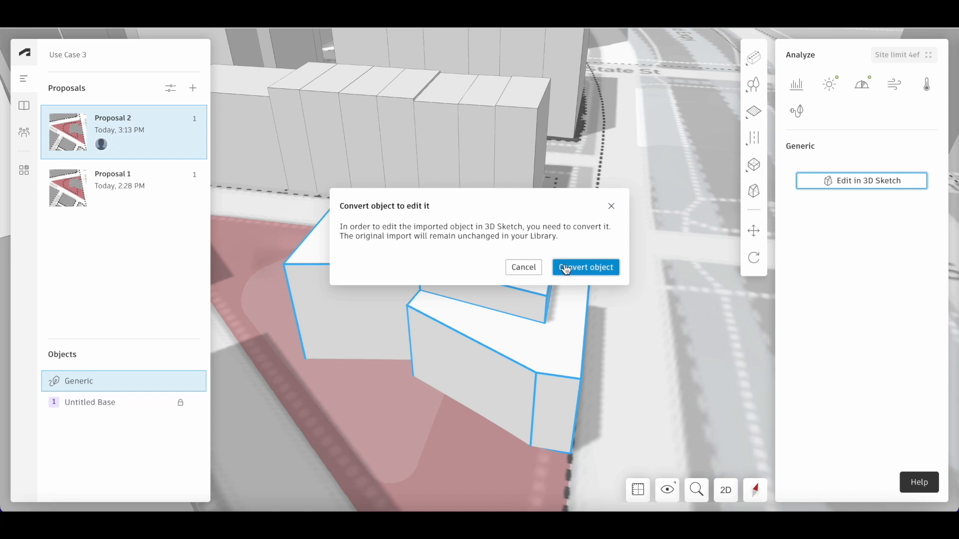
pyautogui.click(584, 268)
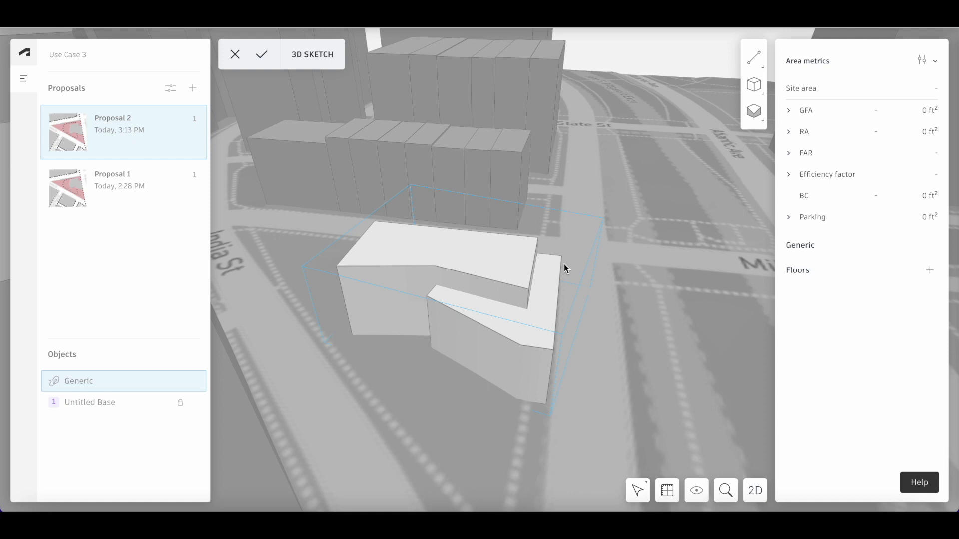
pyautogui.moveTo(565, 273)
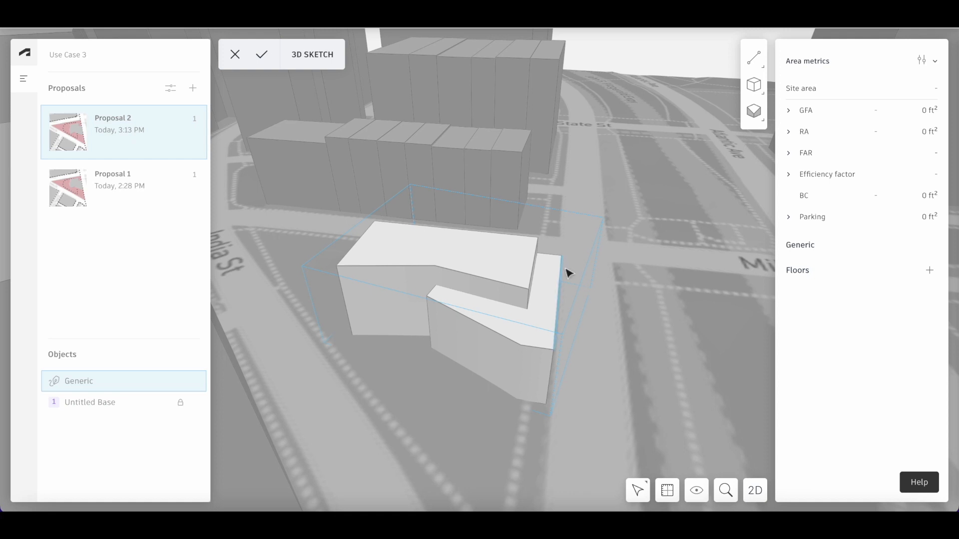
# Select the lower wing's front face and flatten it with Flatten Faces.
pyautogui.click(504, 358)
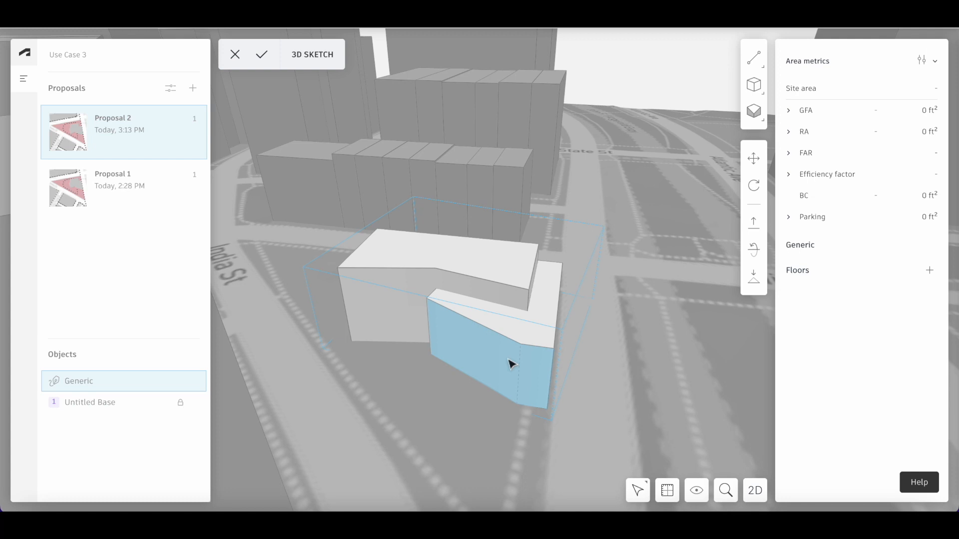
pyautogui.moveTo(690, 291)
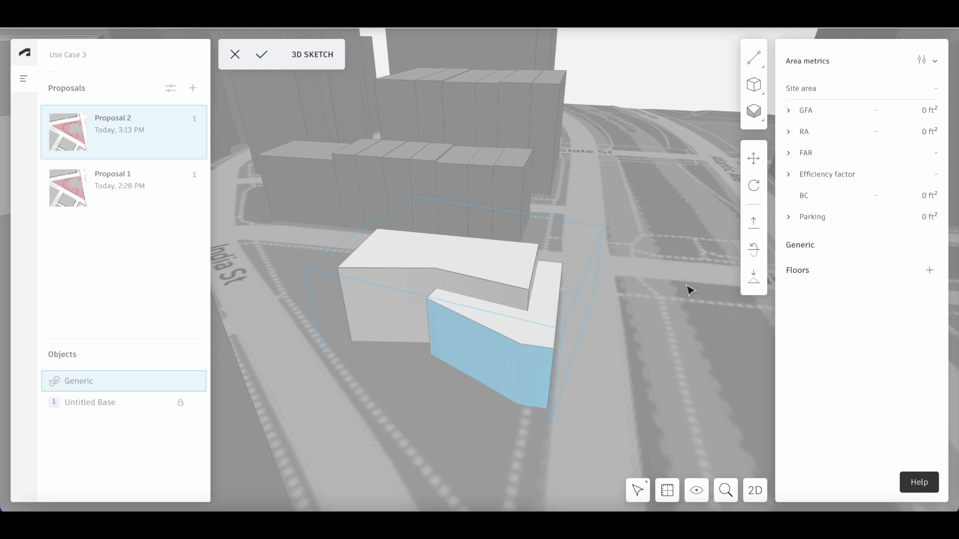
pyautogui.moveTo(755, 280)
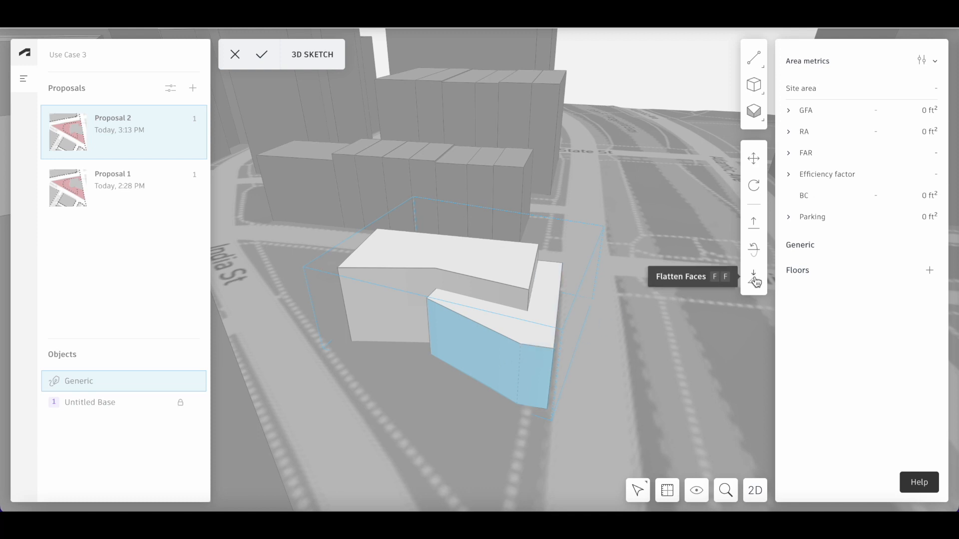
pyautogui.click(753, 273)
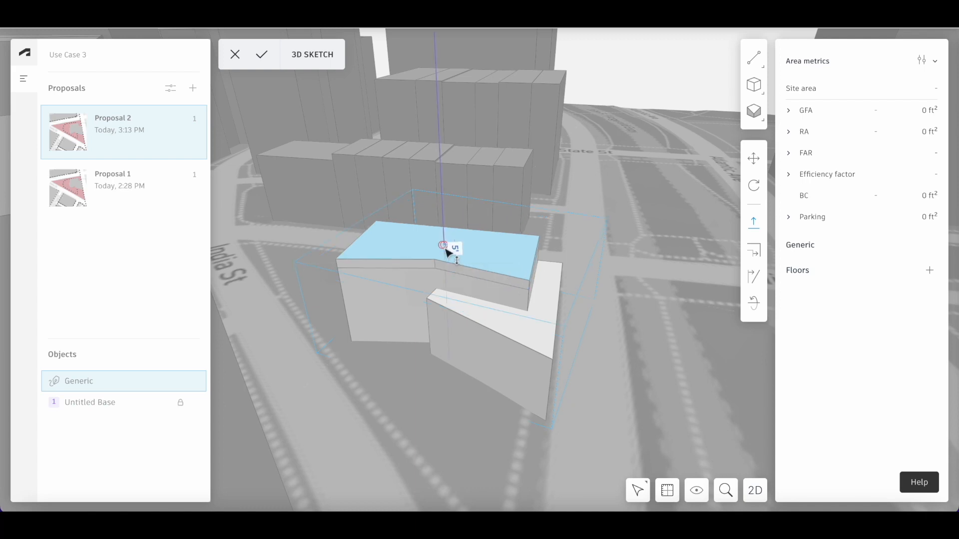
# Pull the upper block's roof face upward by a set length of 75.
pyautogui.moveTo(446, 253); pyautogui.dragTo(446, 231)
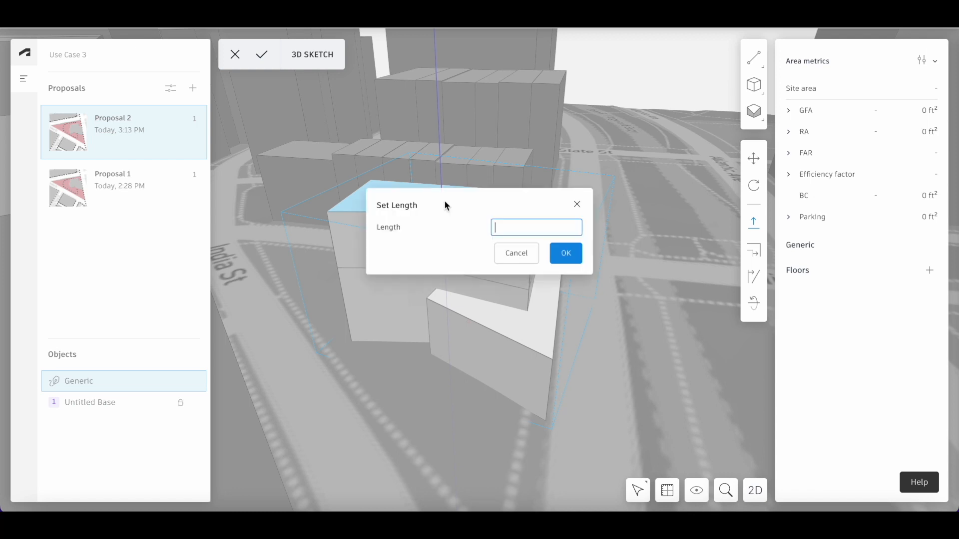
pyautogui.write('75')
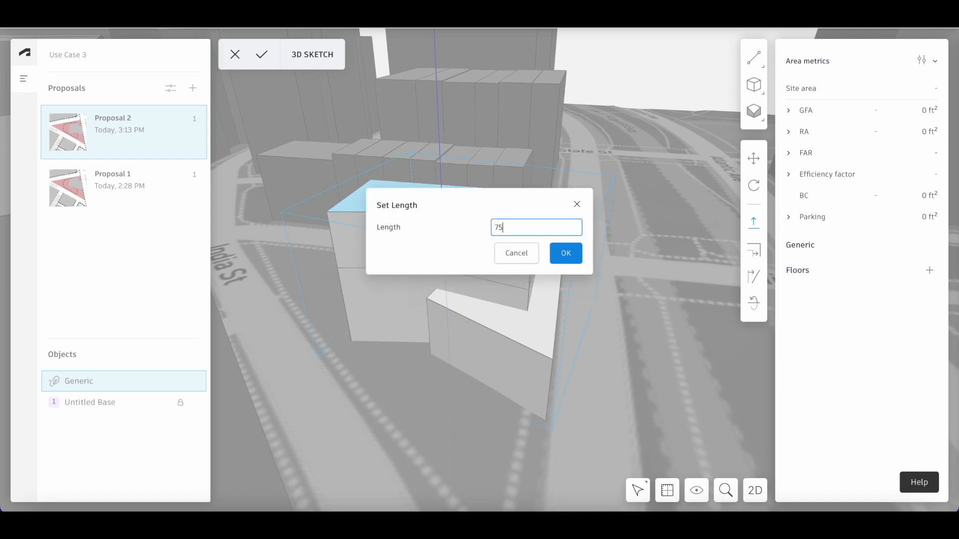
pyautogui.click(566, 253)
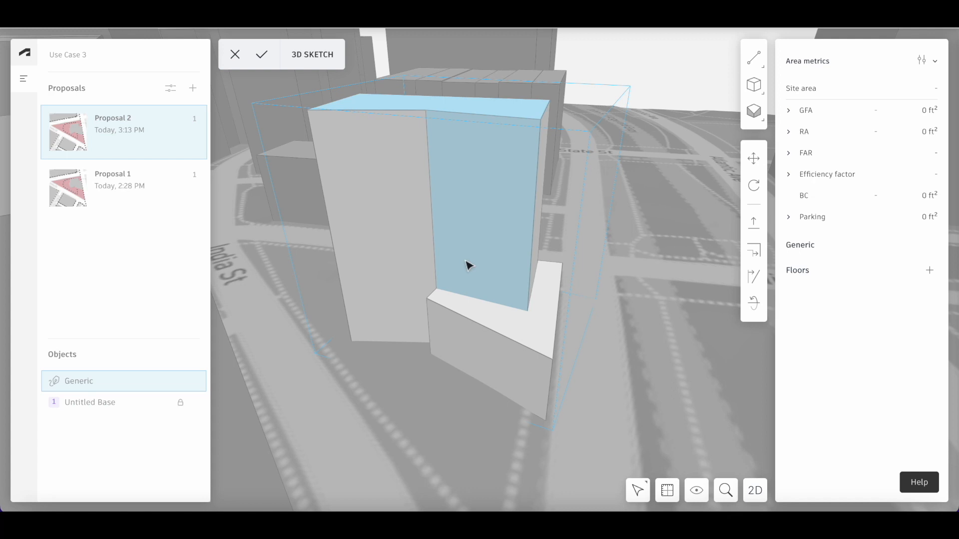
pyautogui.moveTo(445, 241)
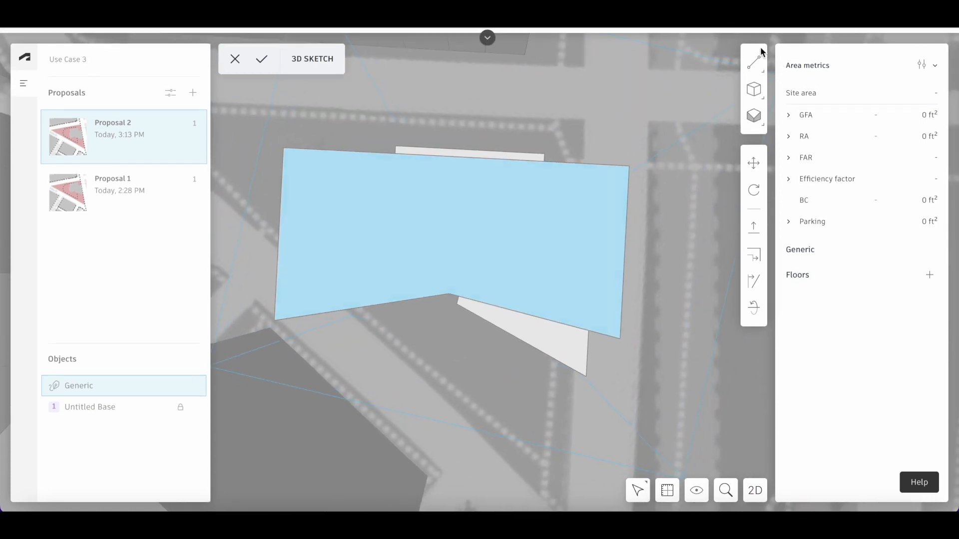
# With Arc by Three Points, draw an arc from the right edge midpoint to the front edge.
pyautogui.click(753, 61)
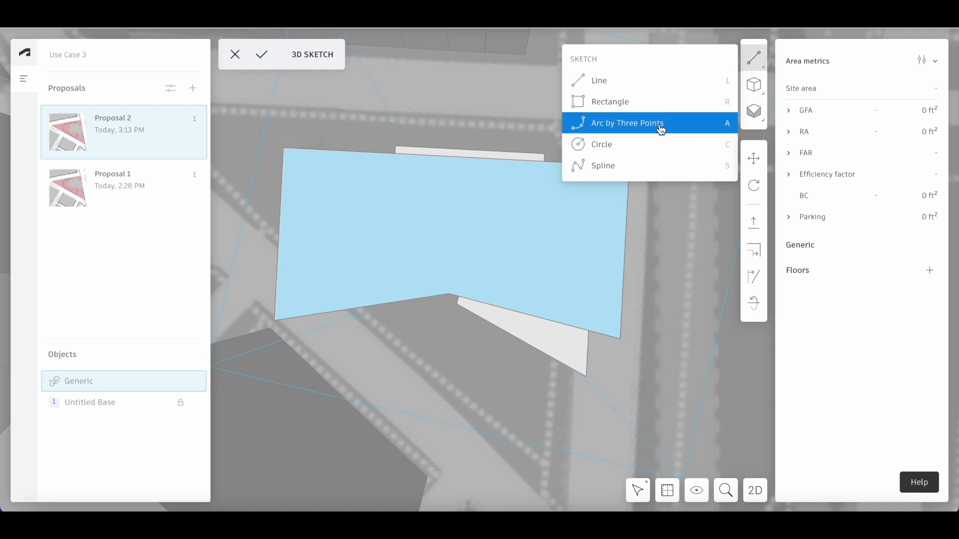
pyautogui.click(628, 123)
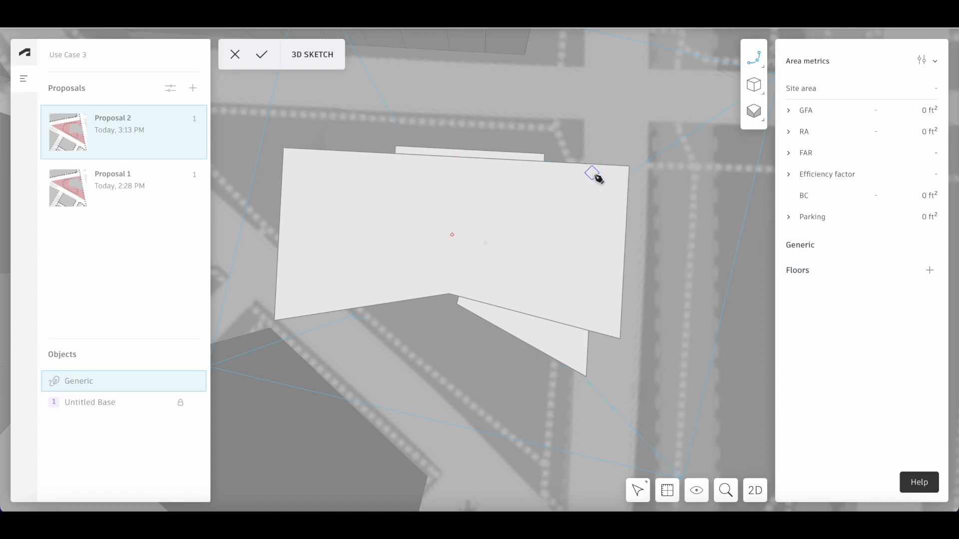
pyautogui.moveTo(599, 222)
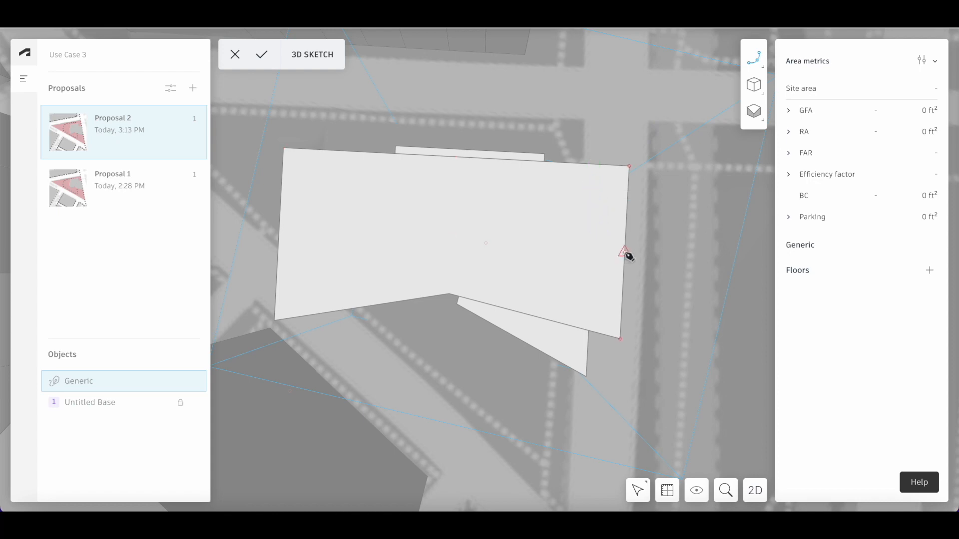
pyautogui.moveTo(623, 253)
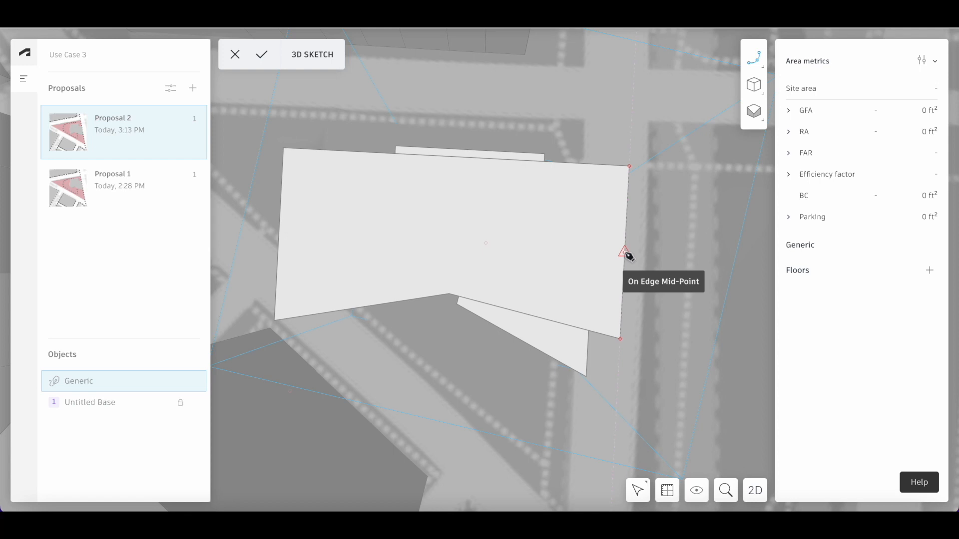
pyautogui.moveTo(625, 251); pyautogui.dragTo(534, 316)
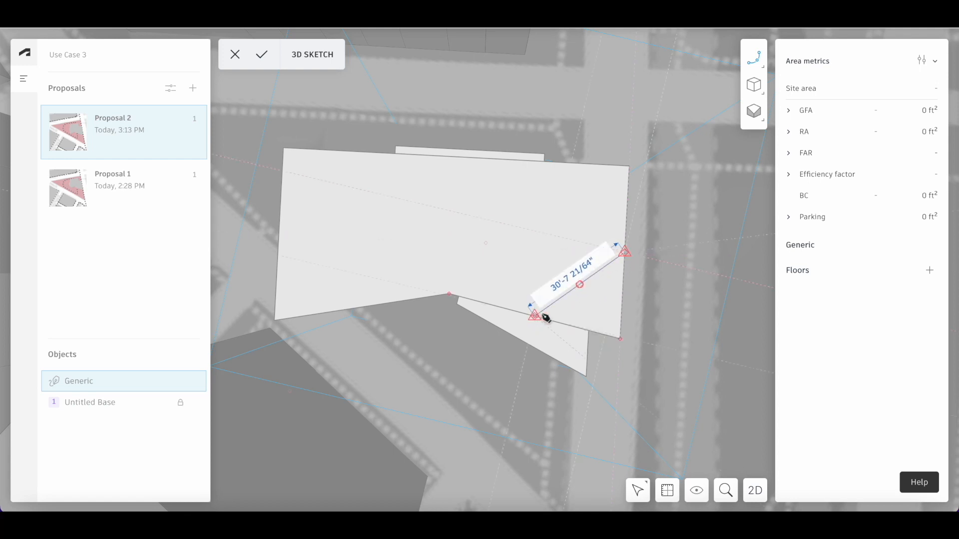
pyautogui.moveTo(530, 317); pyautogui.dragTo(557, 318)
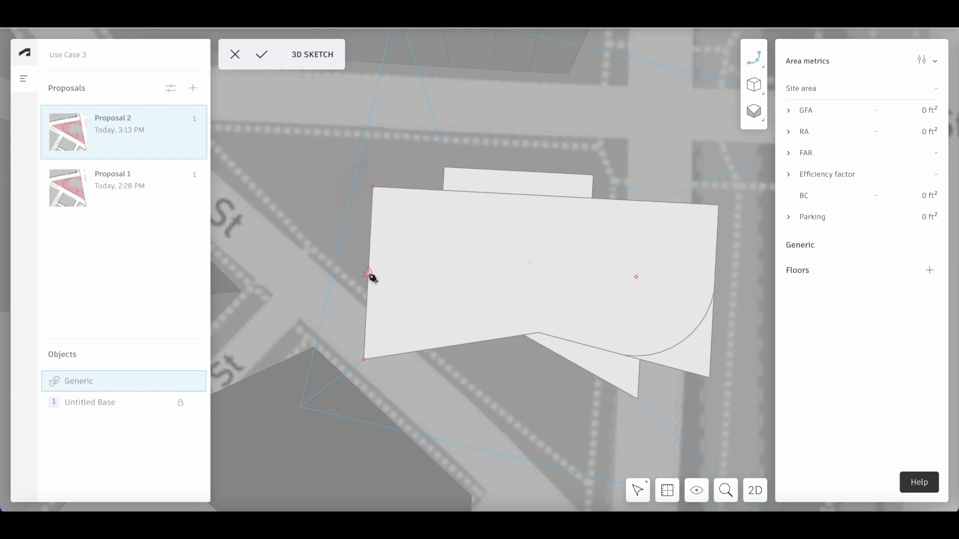
# Draw a second curved arc from the left edge across to the front edge.
pyautogui.moveTo(369, 272); pyautogui.dragTo(453, 348)
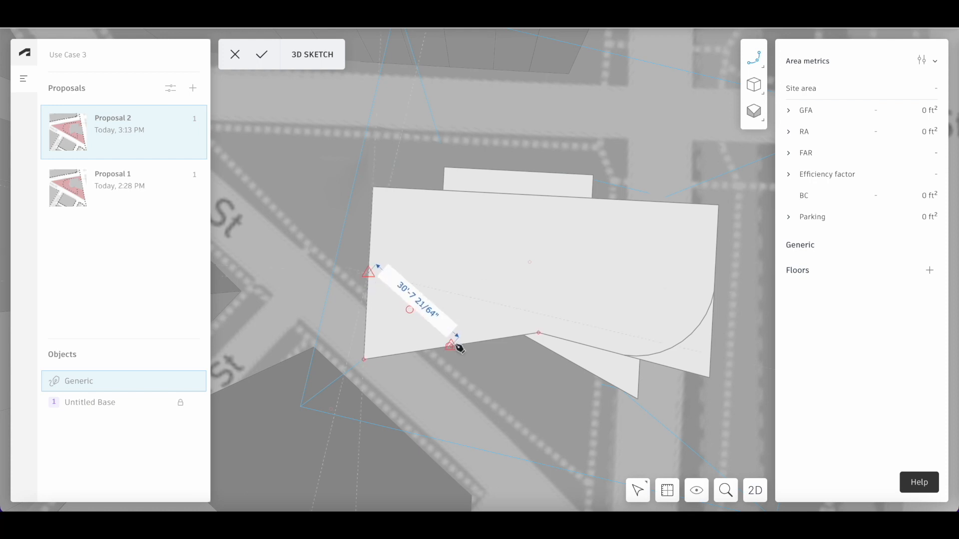
pyautogui.moveTo(455, 344); pyautogui.dragTo(441, 348)
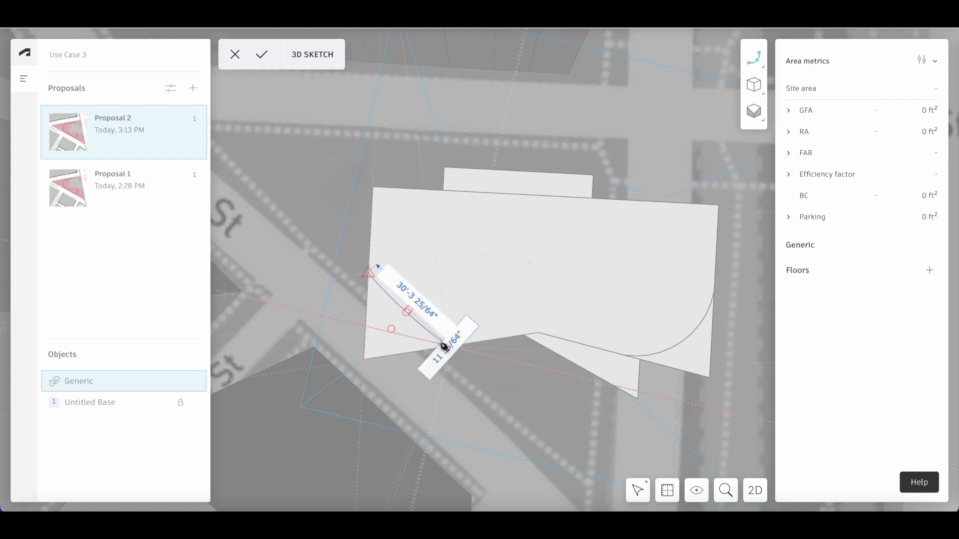
pyautogui.moveTo(443, 346); pyautogui.dragTo(403, 345)
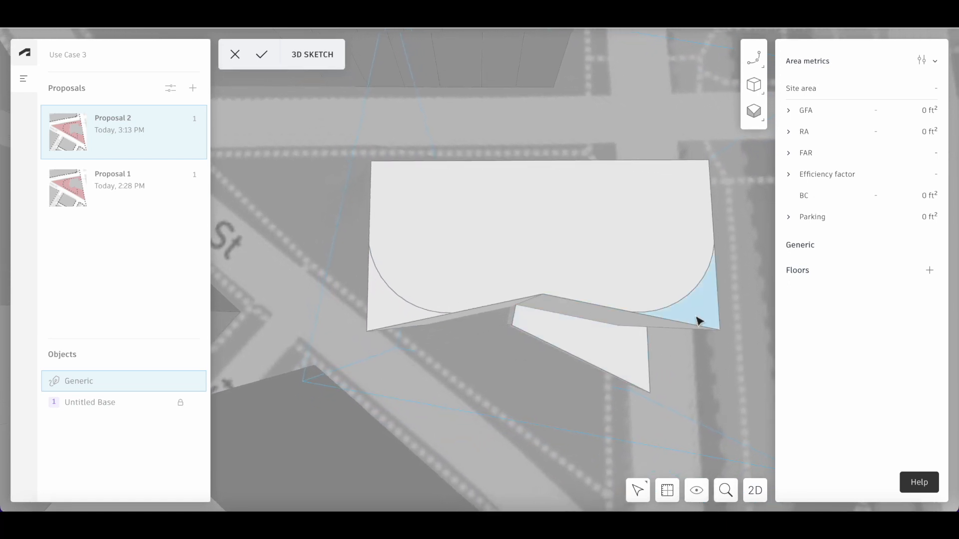
# Round the right front corner into a curve and adjust its radius, removing the leftover corner piece.
pyautogui.click(697, 321)
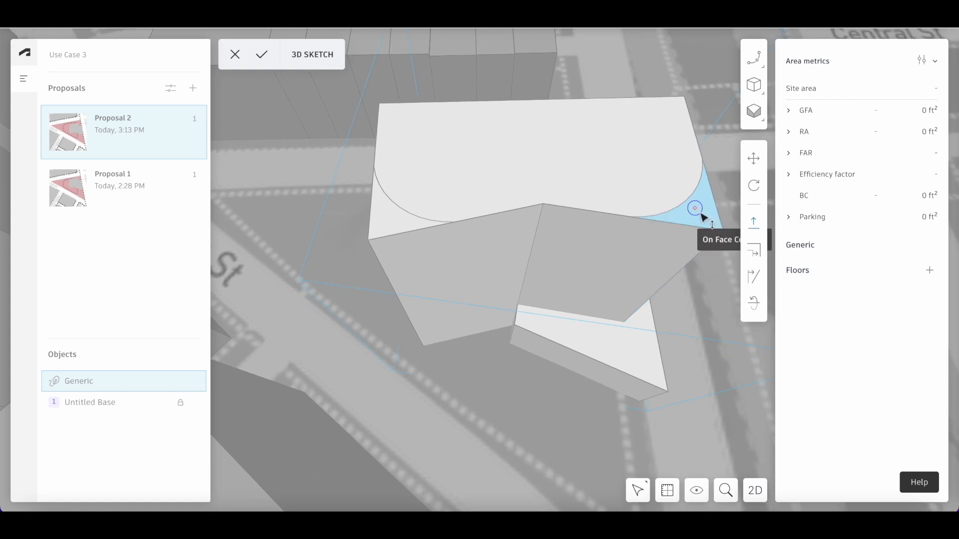
pyautogui.moveTo(695, 207); pyautogui.dragTo(659, 265)
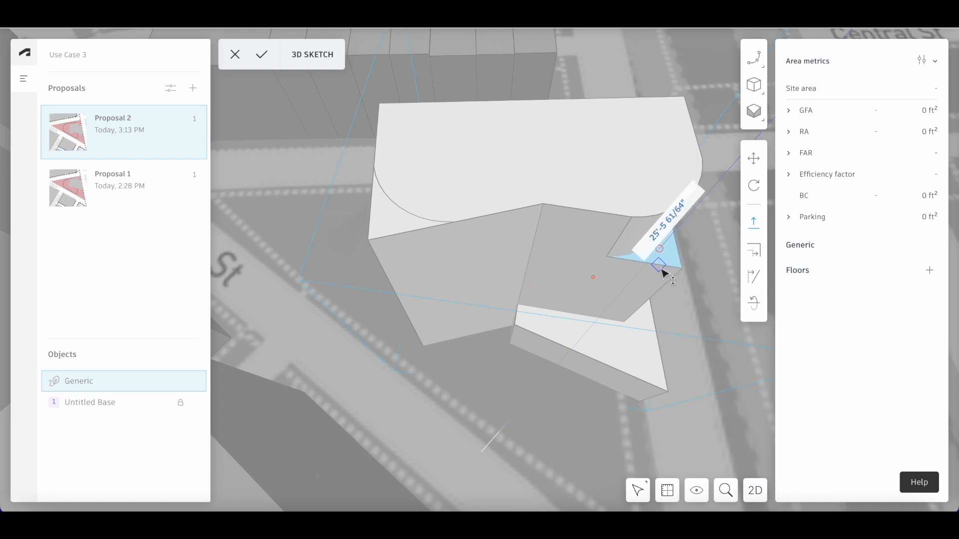
pyautogui.moveTo(659, 262); pyautogui.dragTo(623, 322)
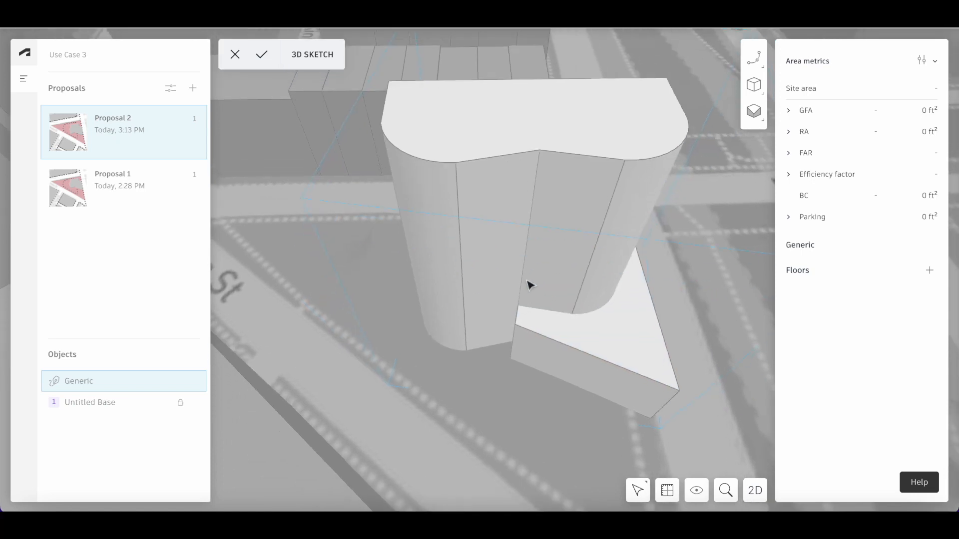
pyautogui.moveTo(530, 287); pyautogui.dragTo(502, 258)
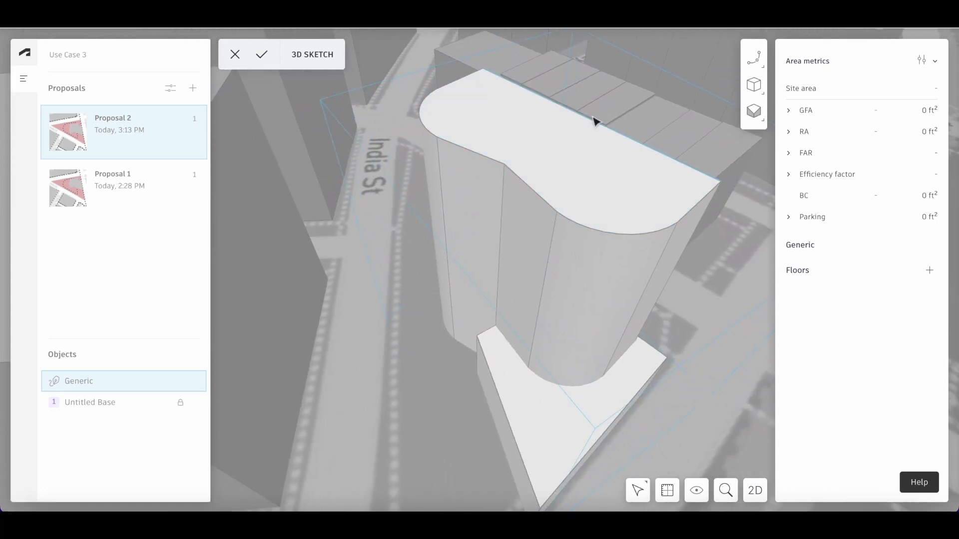
# Raise one top edge of the tower 20 along the Z axis to slope the roof.
pyautogui.moveTo(593, 121); pyautogui.dragTo(704, 222)
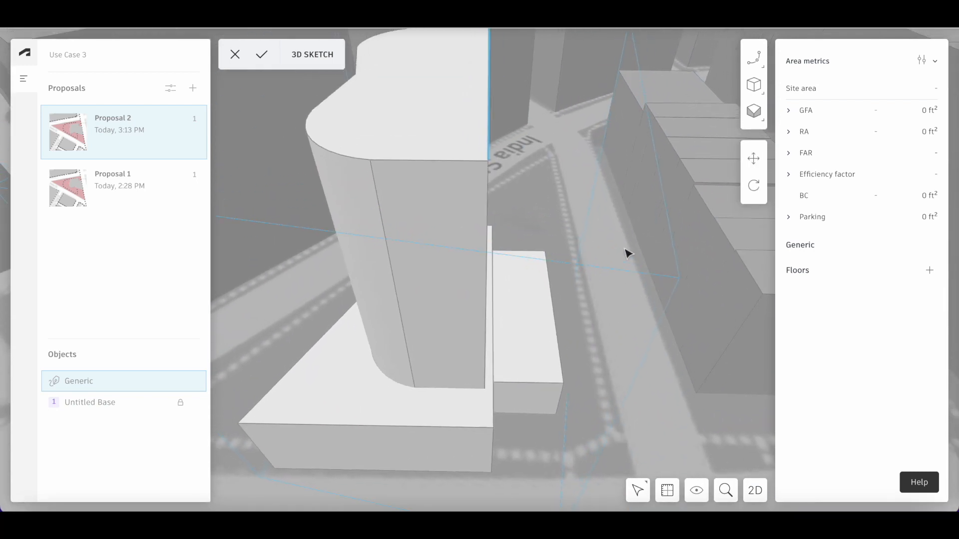
pyautogui.moveTo(628, 253); pyautogui.dragTo(703, 178)
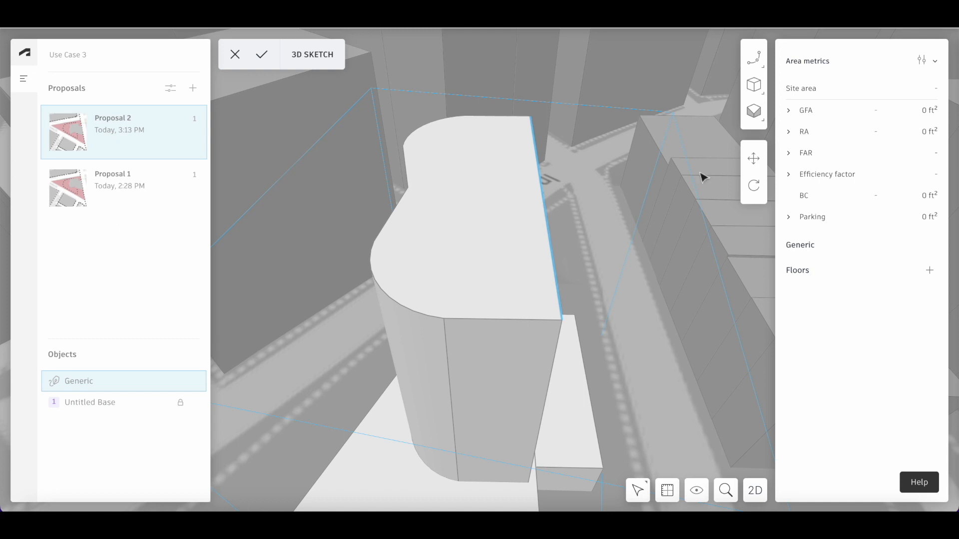
pyautogui.moveTo(753, 157)
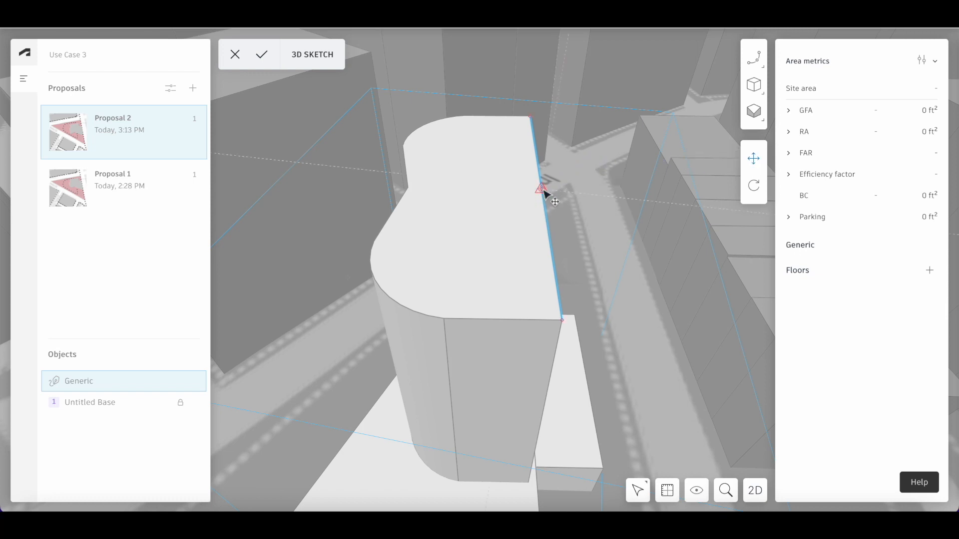
pyautogui.moveTo(541, 189)
pyautogui.write('20')
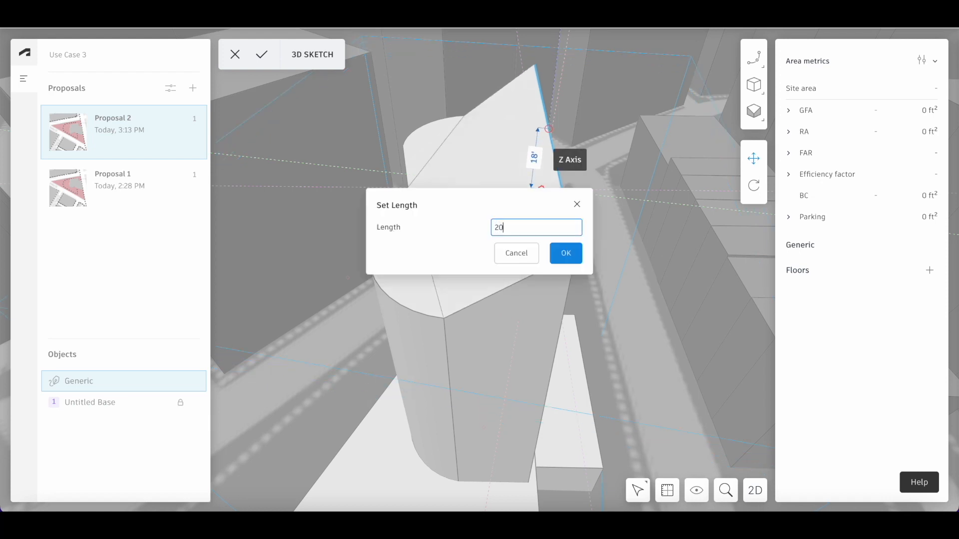
pyautogui.click(564, 253)
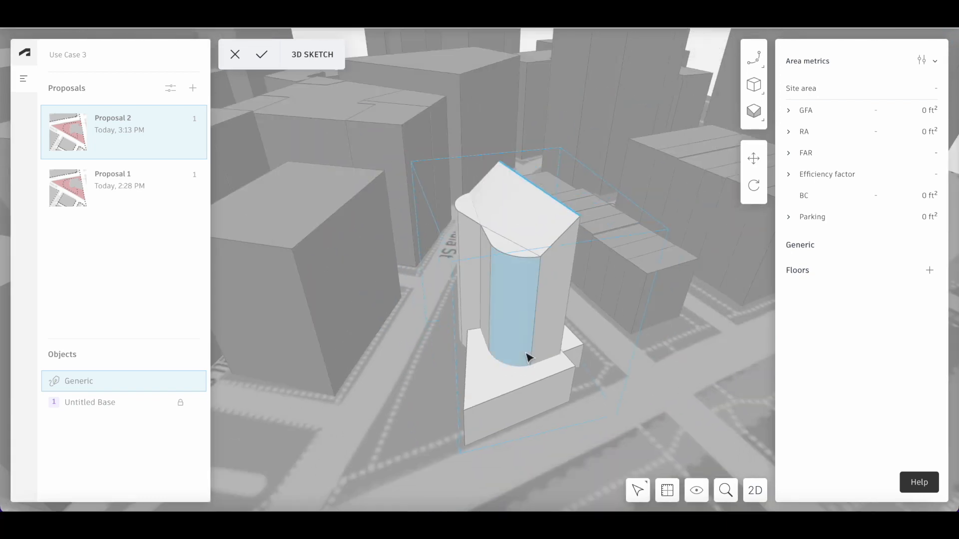
pyautogui.moveTo(513, 335)
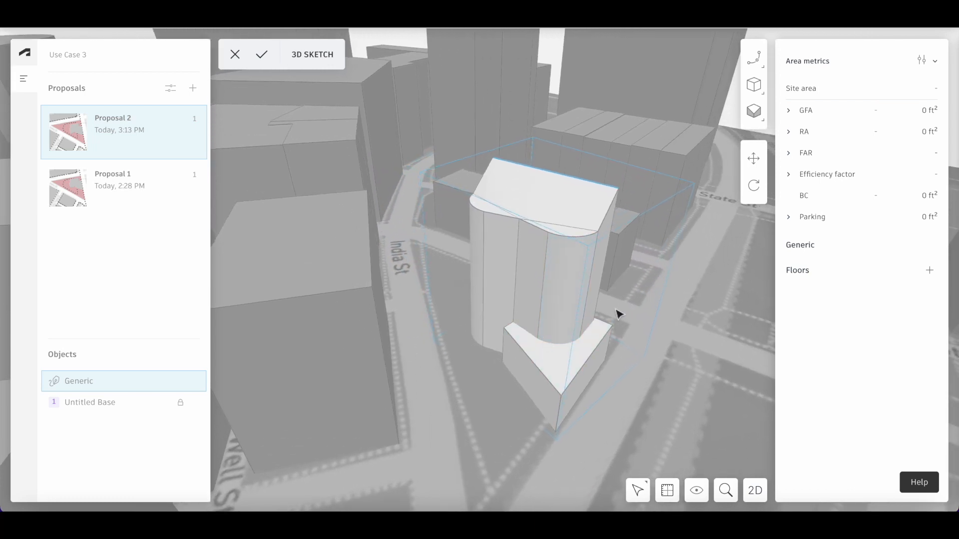
# Select the whole building and add floors from the right panel.
pyautogui.click(556, 264)
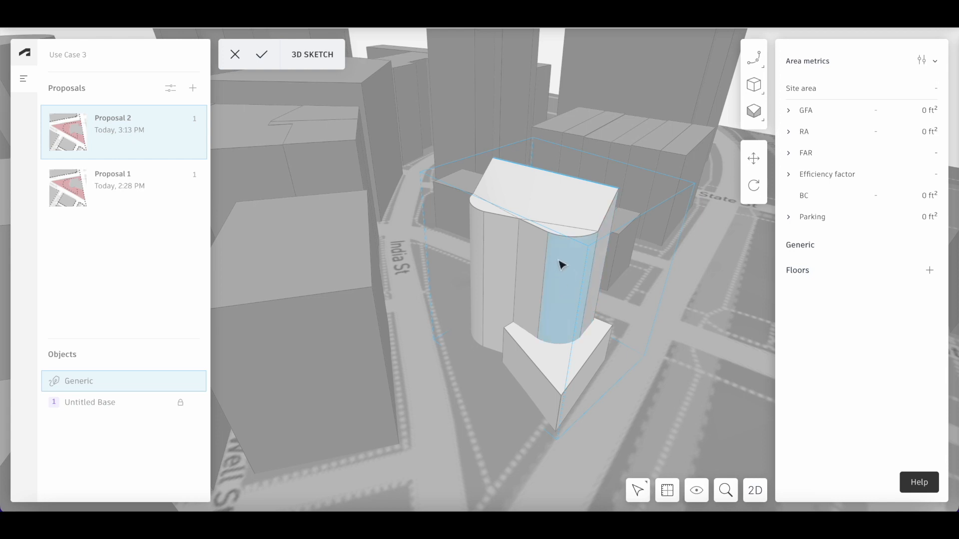
pyautogui.moveTo(553, 260)
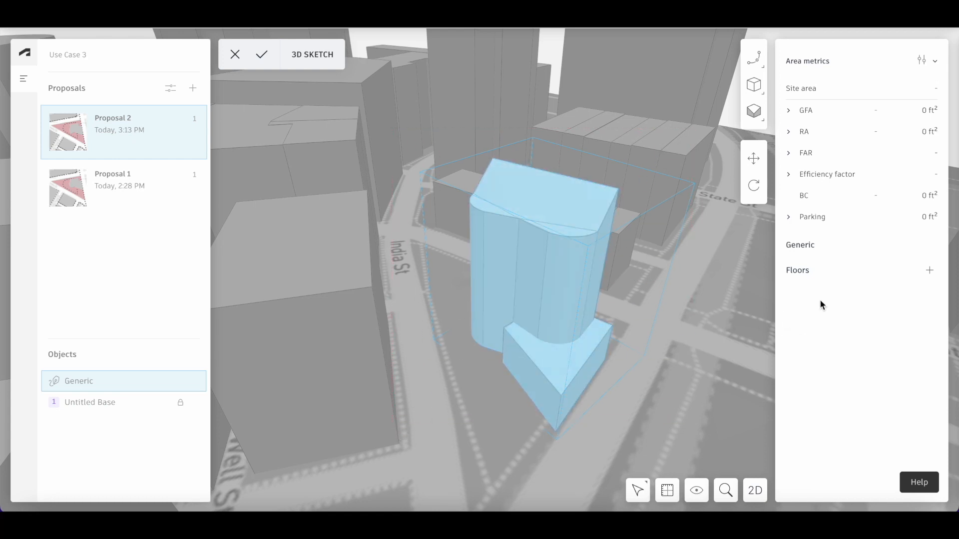
pyautogui.moveTo(929, 271)
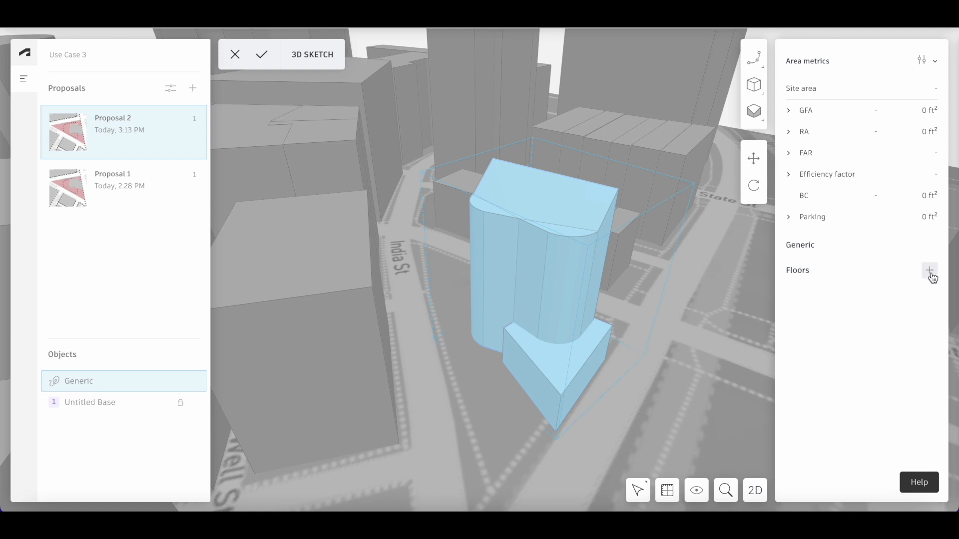
pyautogui.moveTo(929, 271)
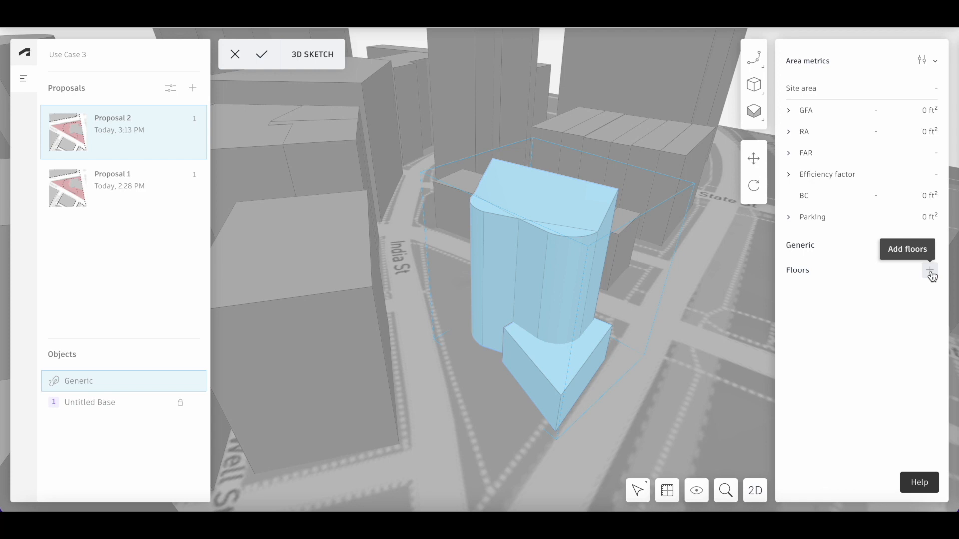
pyautogui.click(929, 271)
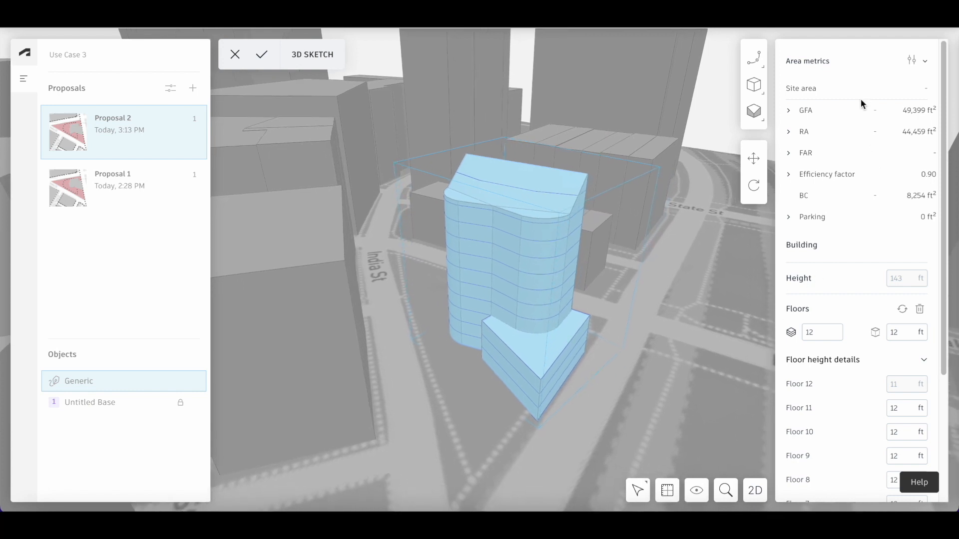
# Set Floor 1 to 18 ft in Floor height details, leaving the others at 12 ft.
pyautogui.scroll(-3)
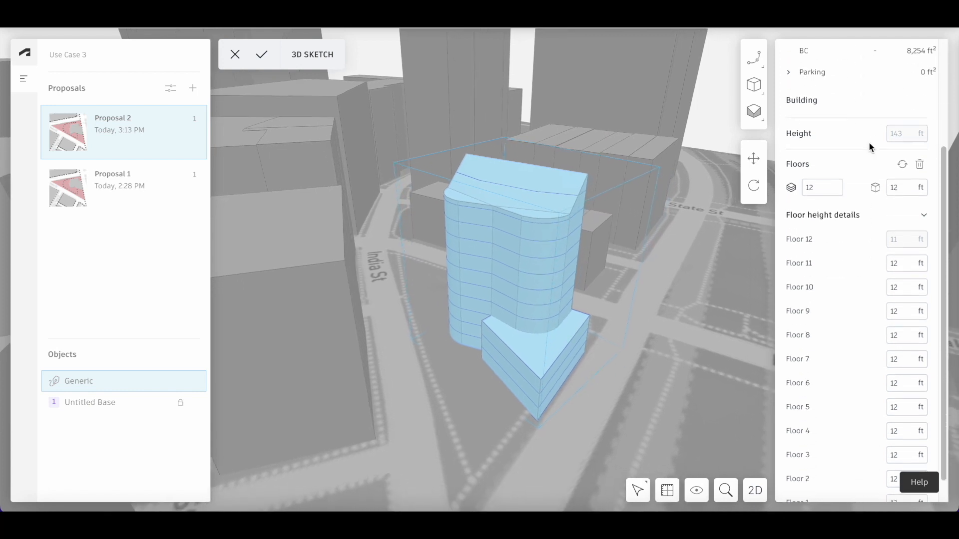
pyautogui.scroll(-3)
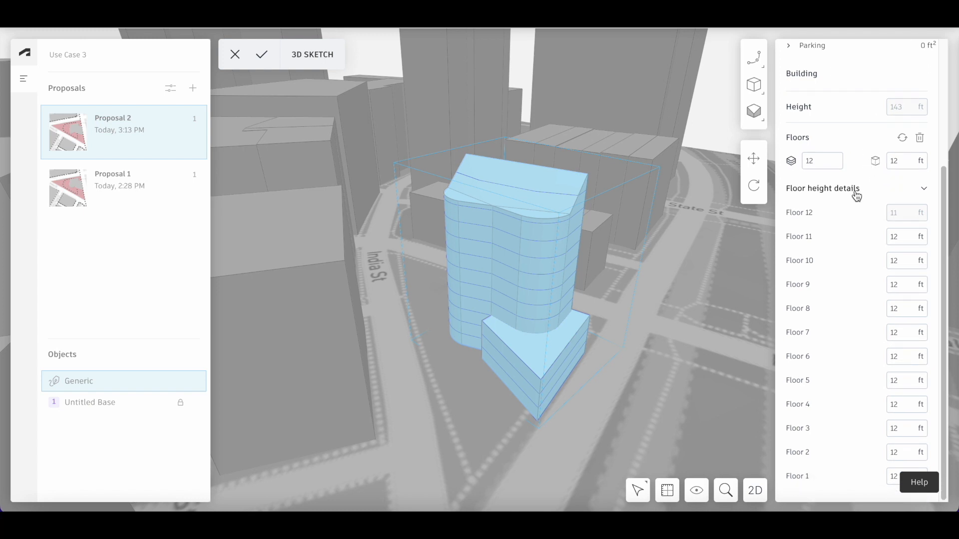
pyautogui.moveTo(880, 372)
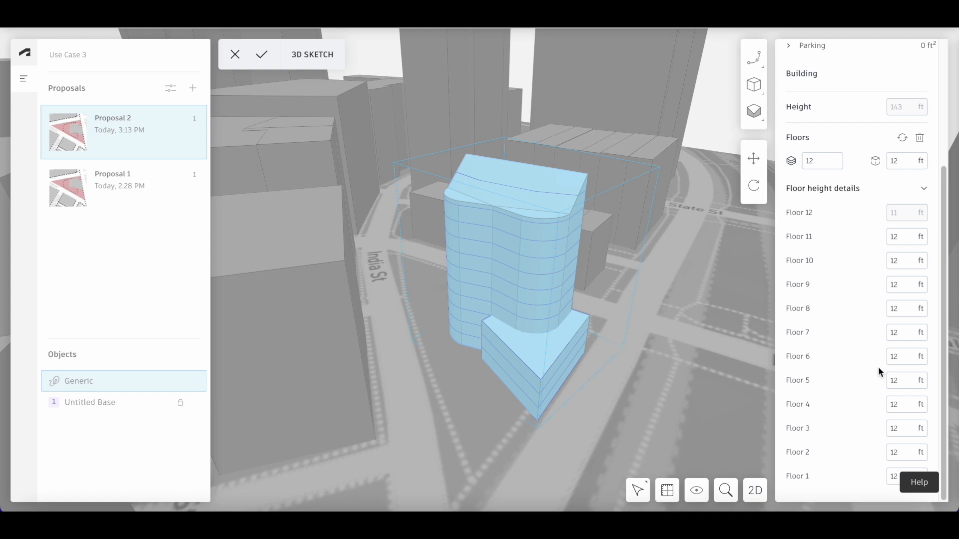
pyautogui.click(902, 476)
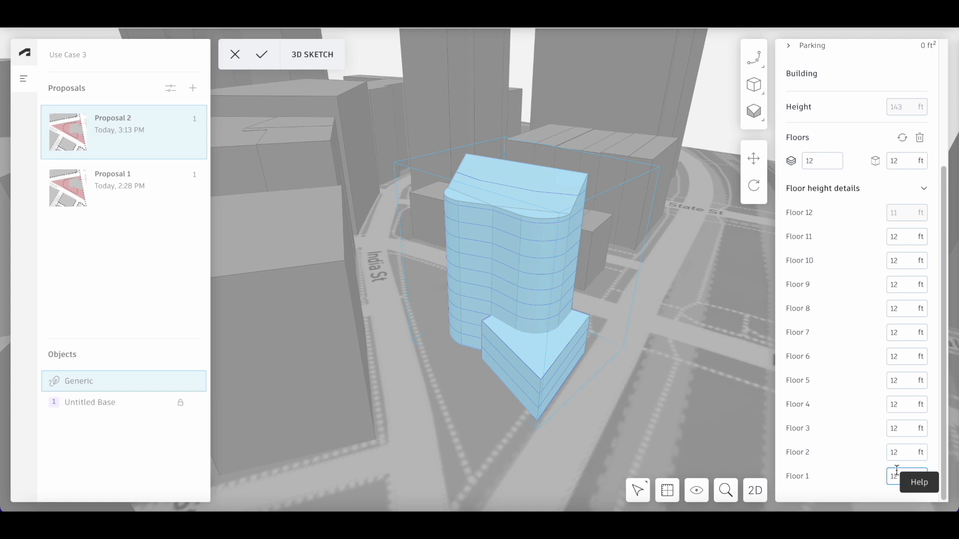
pyautogui.write('18')
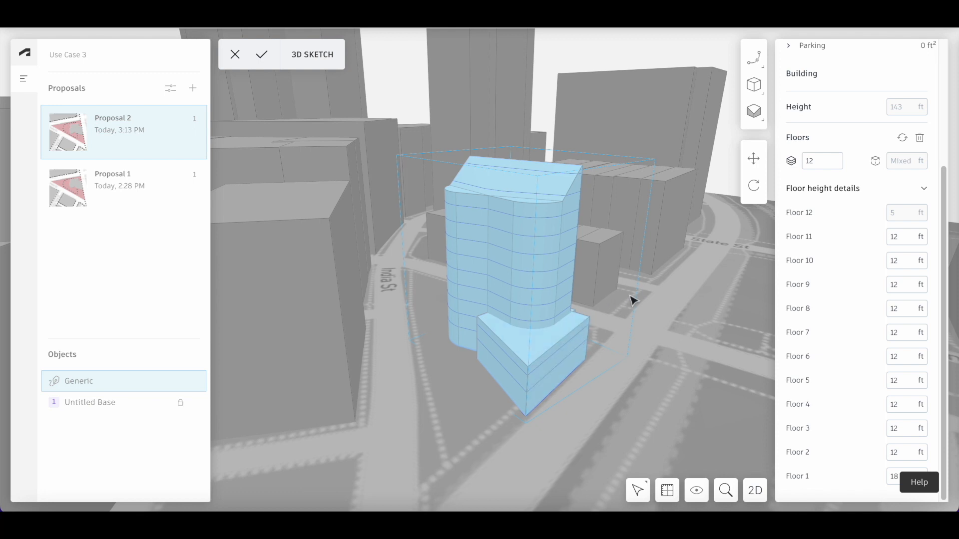
pyautogui.moveTo(317, 92)
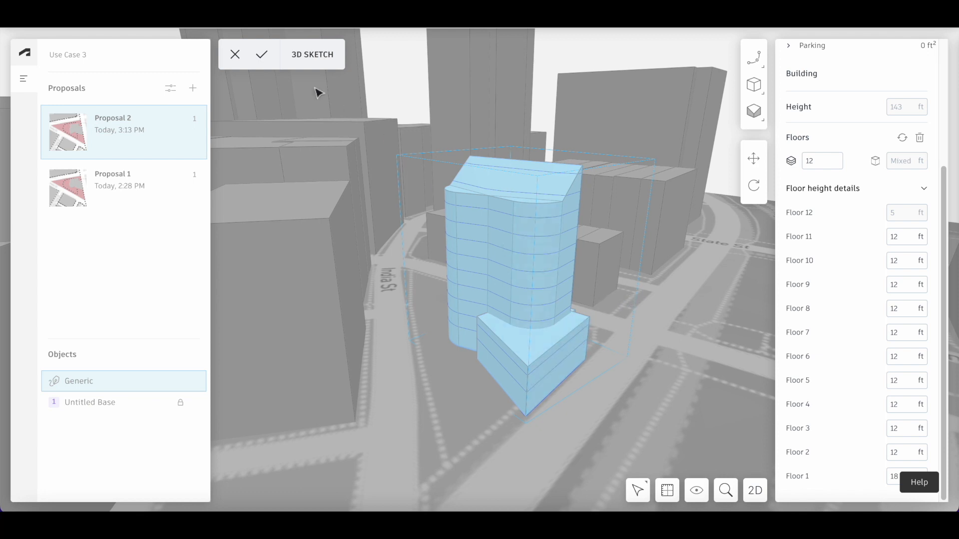
pyautogui.moveTo(260, 54)
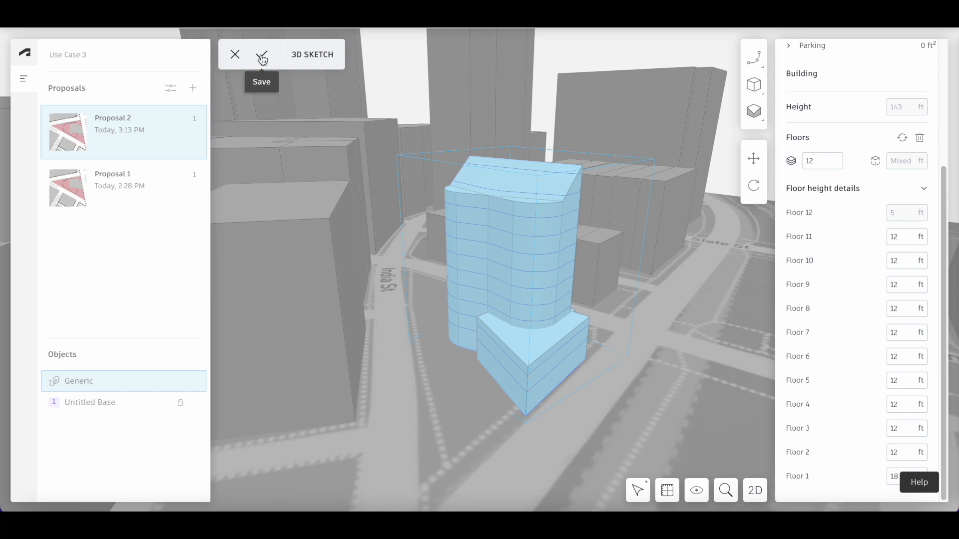
# Save the 3D Sketch edits with the checkmark.
pyautogui.click(262, 54)
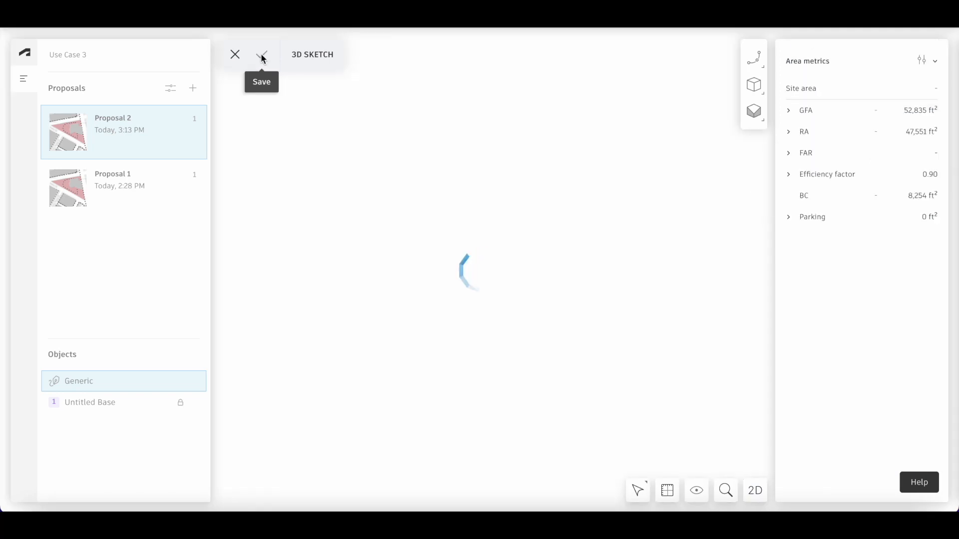